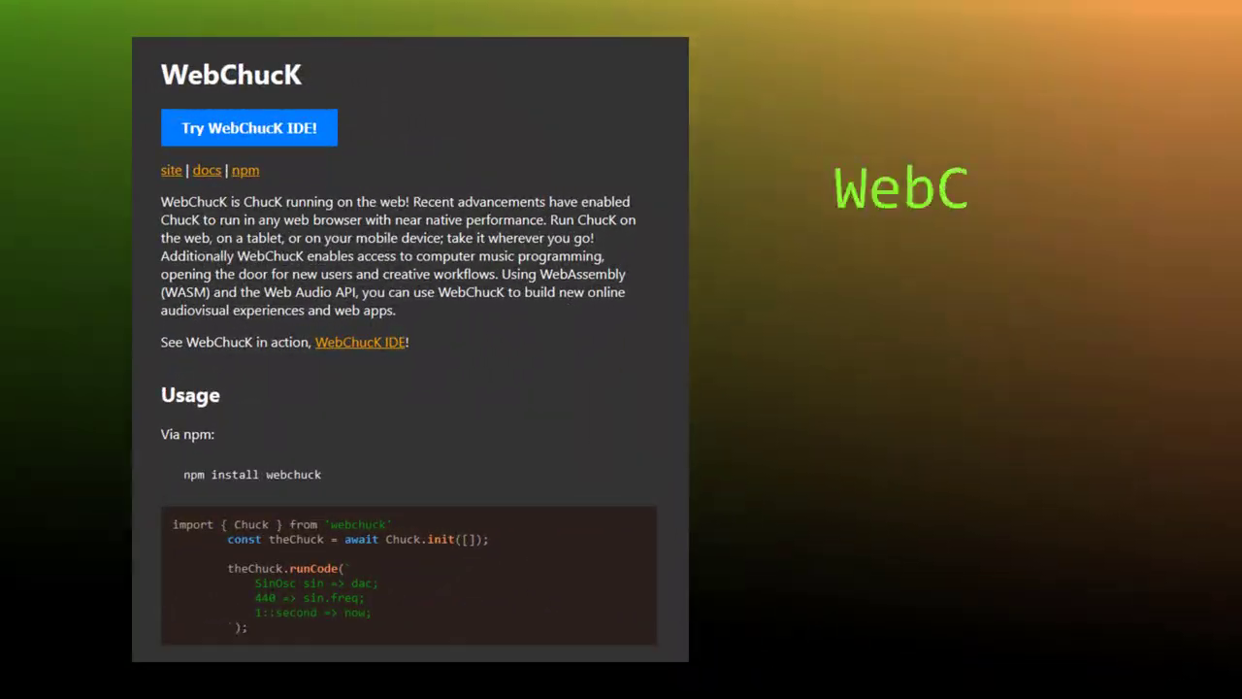
- Launch the WebChucK IDE from the npm page's 'Try WebChucK IDE!' link
left_click(248, 127)
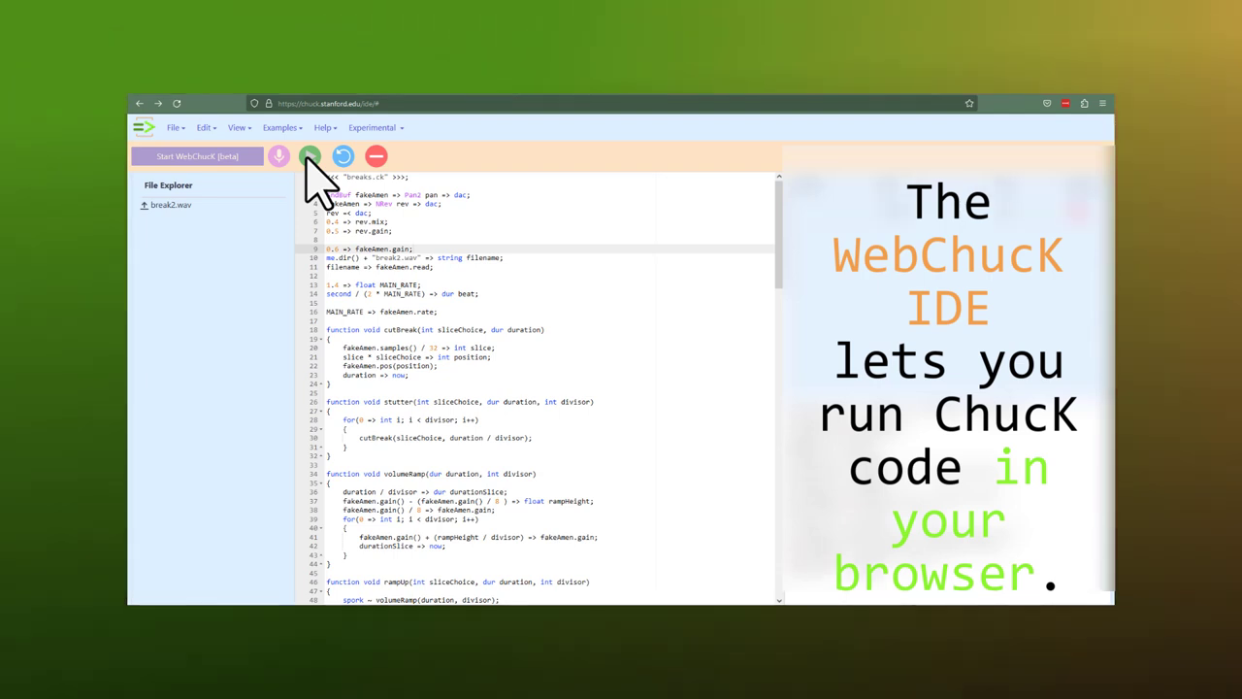
- Switch from the WebChucK IDE to the release notes section on the new Type type
left_click(237, 127)
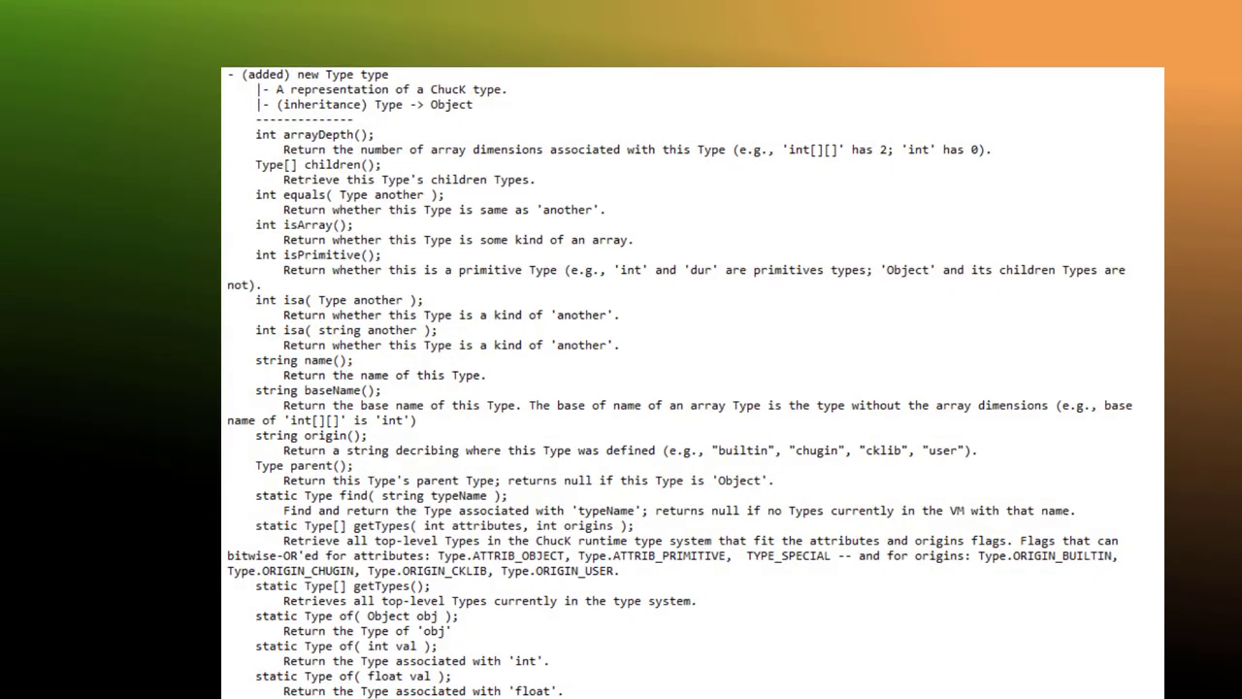
- Scroll the Class Library Reference from Base Classes down to Chugins Library and Unit Analyzers
scroll("down", 3)
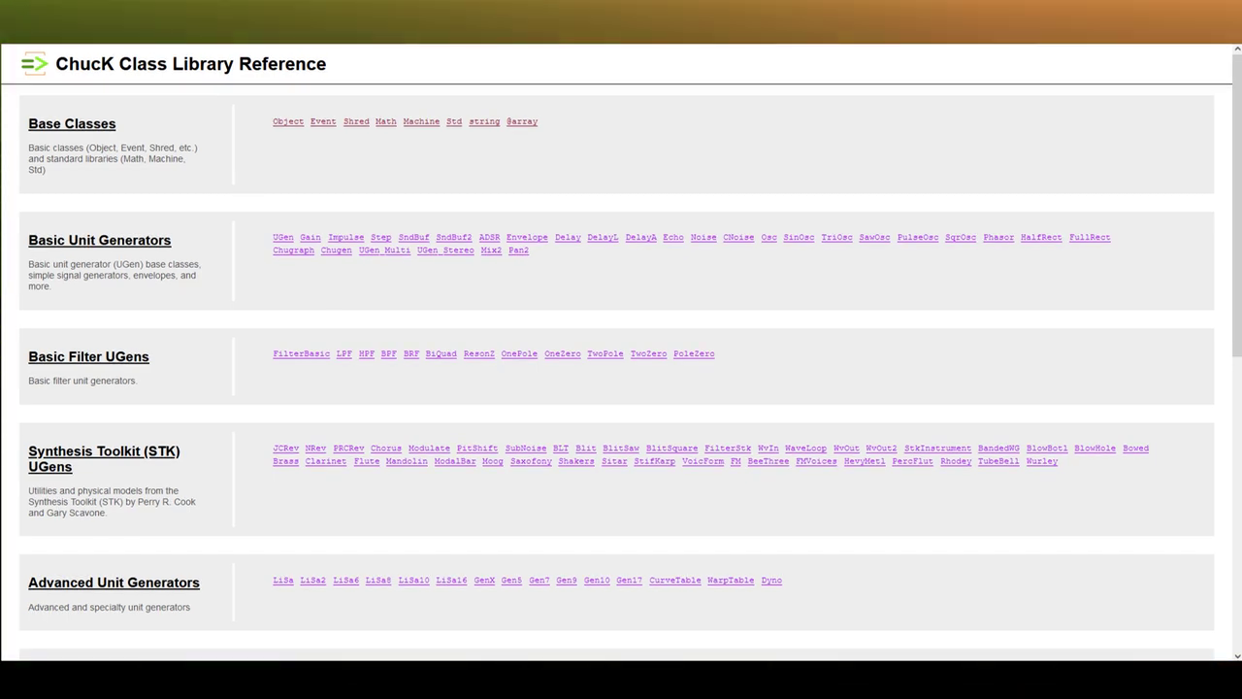
scroll("down", 3)
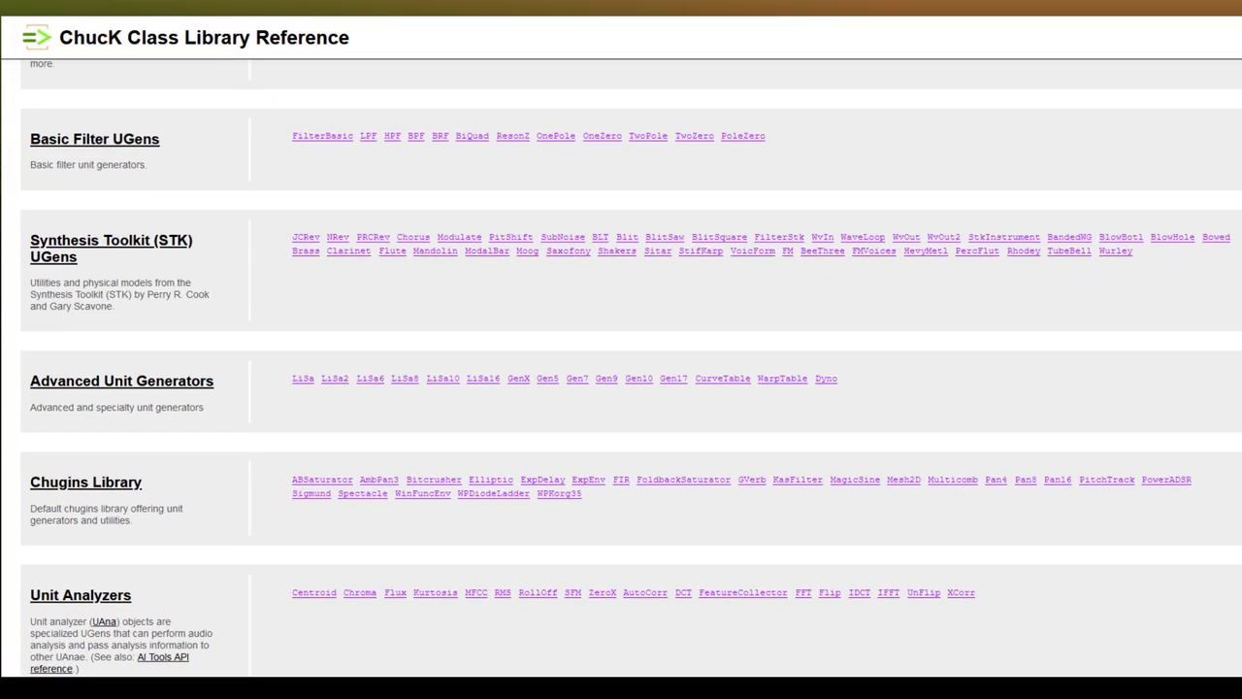